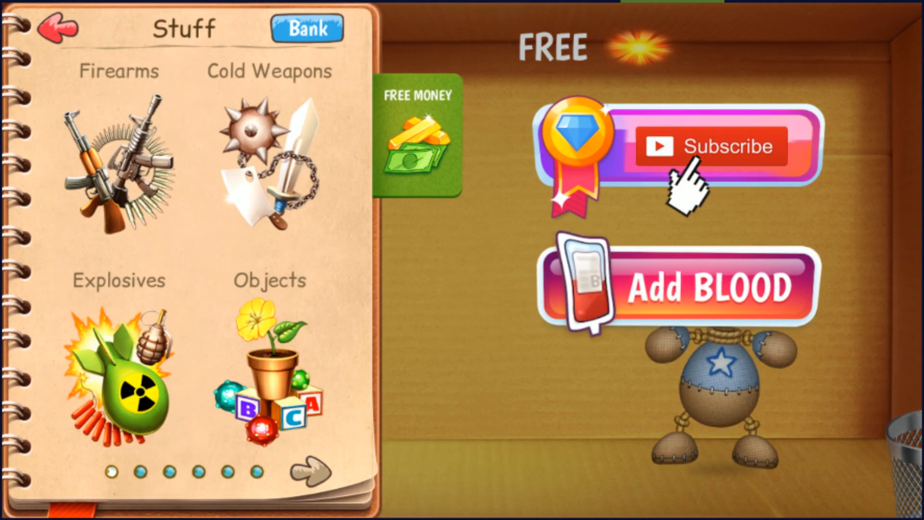
Flip the Stuff notebook to Foods and page forward to the Pizza and Sushi items
click(312, 472)
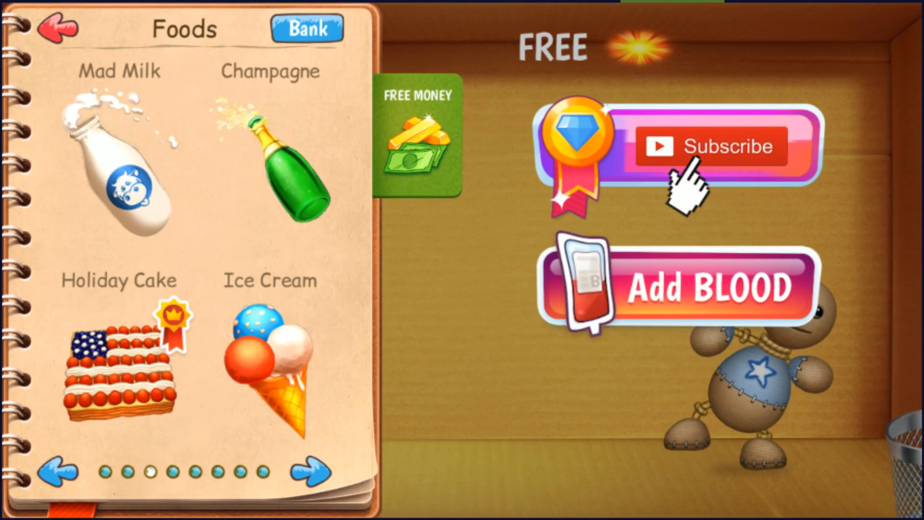
click(311, 472)
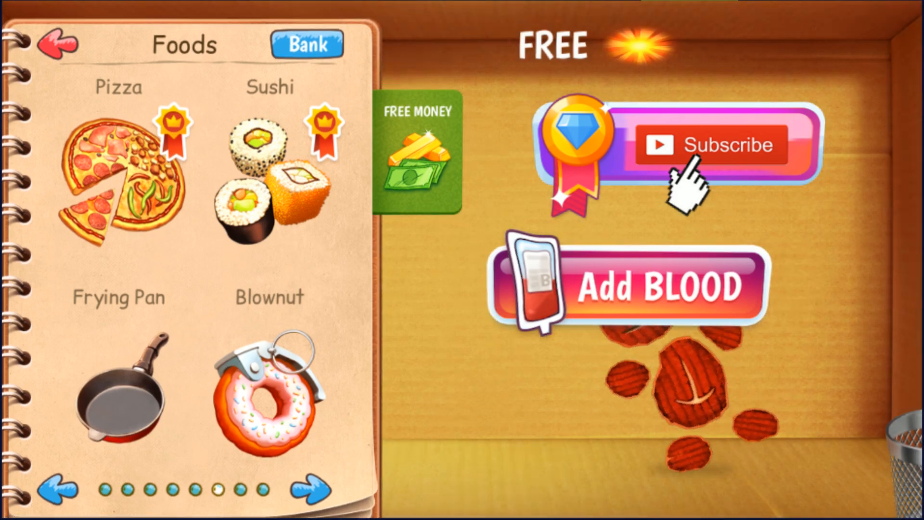
Pick Sushi so a piece drops into the box with the restored buddy
click(56, 43)
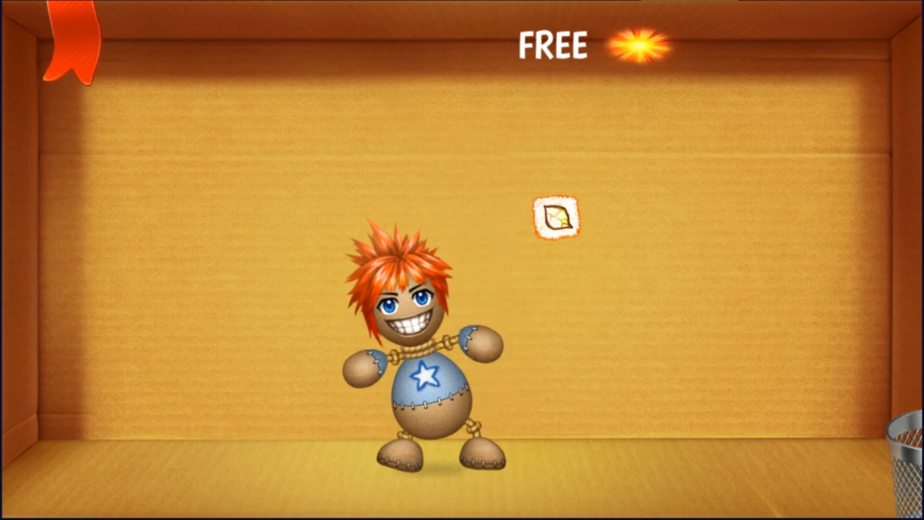
Reopen the shop notebook on the Foods page with Pizza and Sushi
click(557, 214)
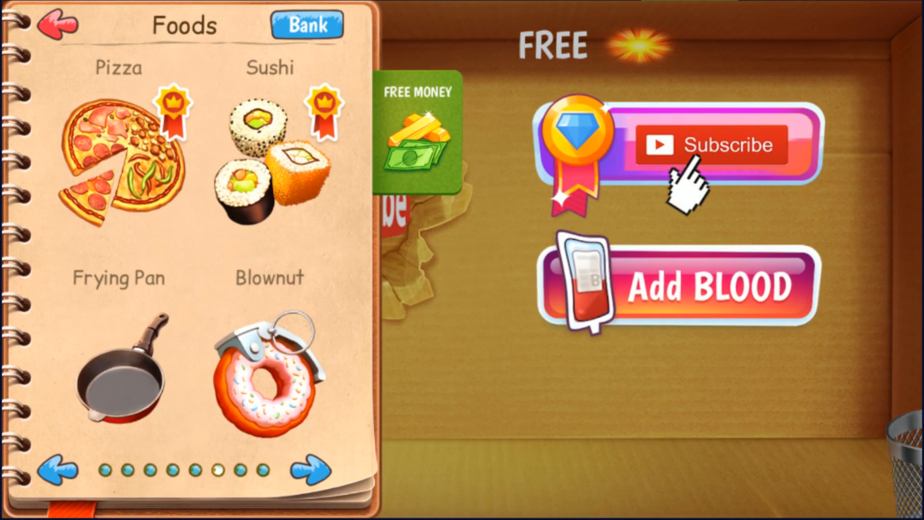
Turn to the Foods page with Choco Bunny, Hunger pills, Honeypot and Salami
click(315, 469)
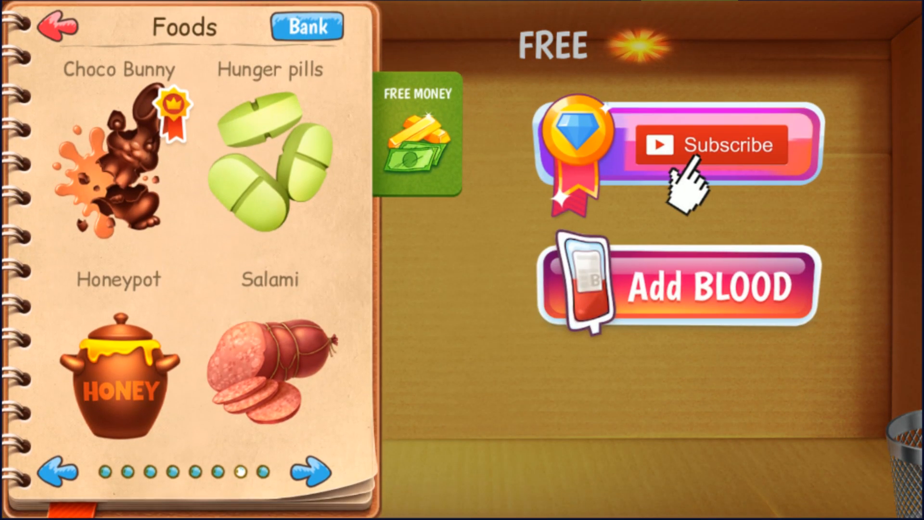
Drop sushi rolls around the buddy, knocking him upside down in the box
click(311, 472)
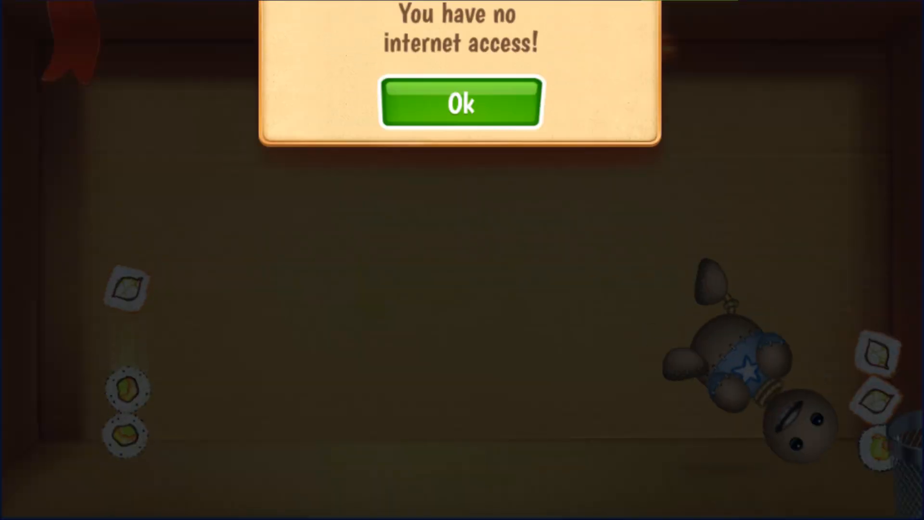
Dismiss the no-internet warning and return to the Stuff categories (Music, Foods, Liquids, Appliances)
click(461, 104)
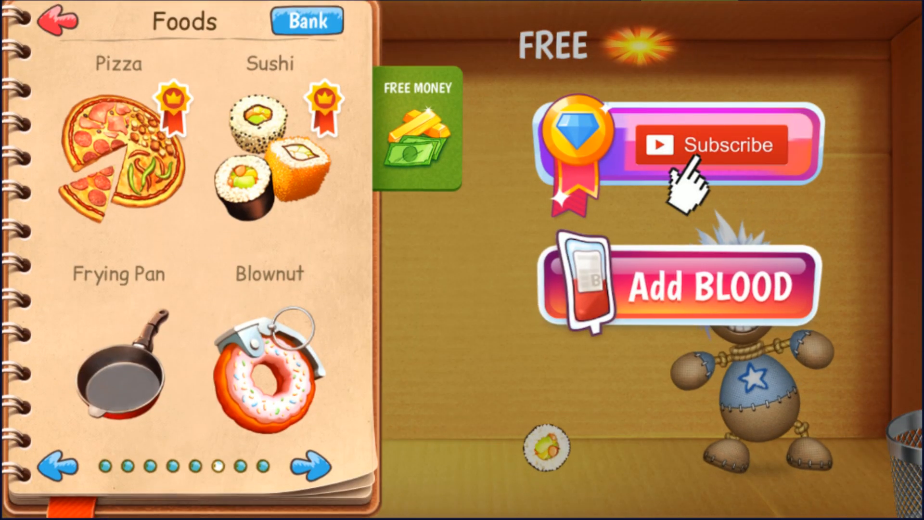
click(311, 470)
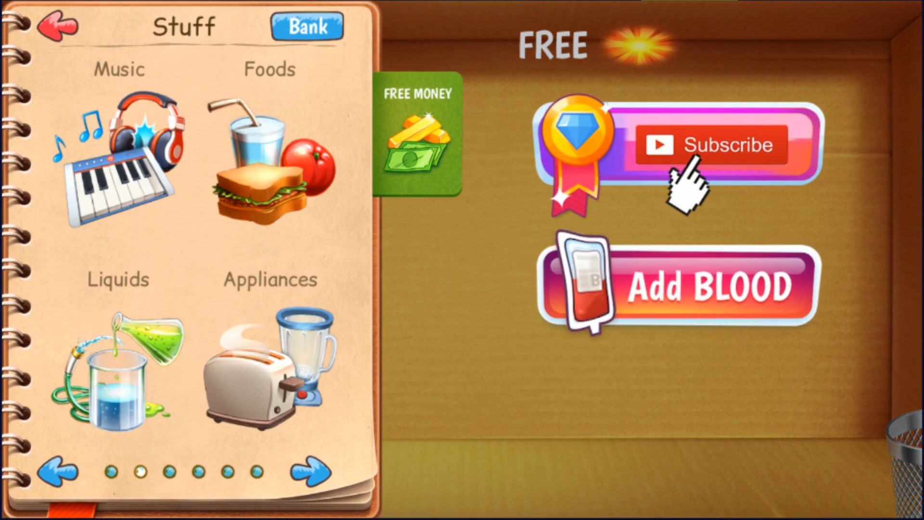
Splatter the buddy with Tomato, then page through Champagne to the Popcorn and Shish Kebab page
click(311, 472)
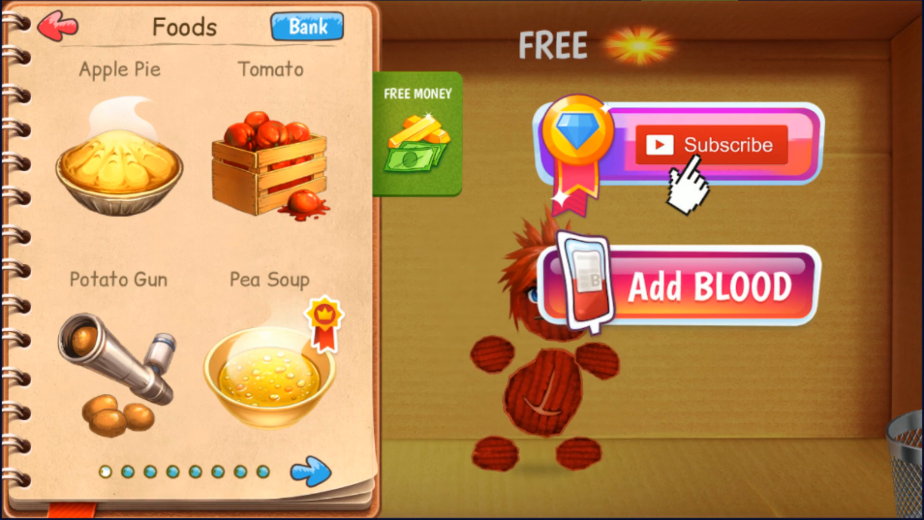
click(309, 472)
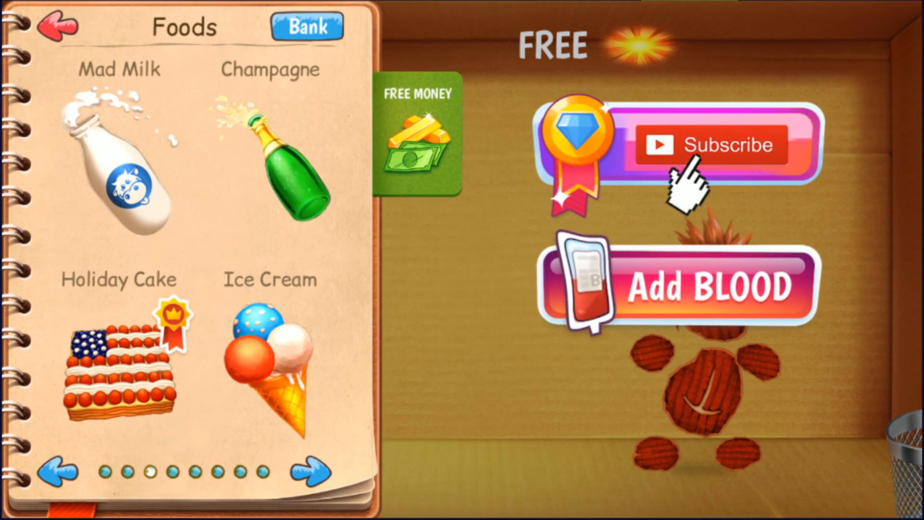
click(313, 472)
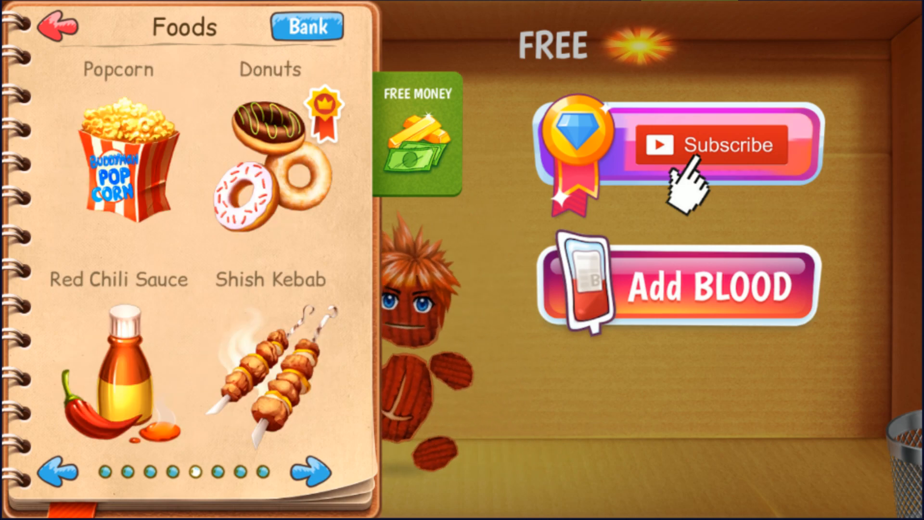